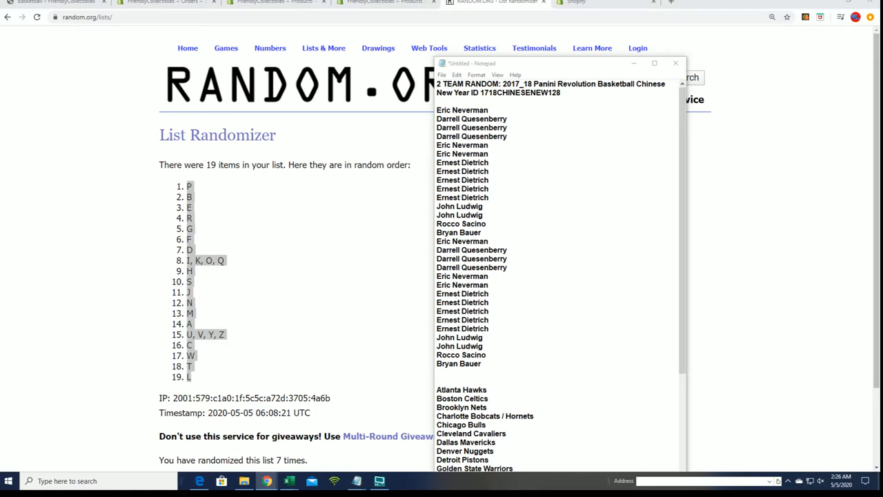
mouse_move(704, 127)
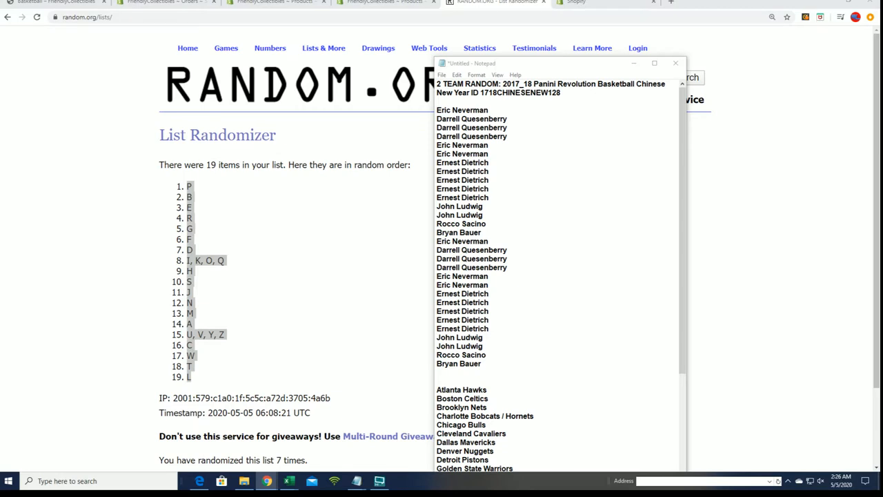
mouse_move(390, 251)
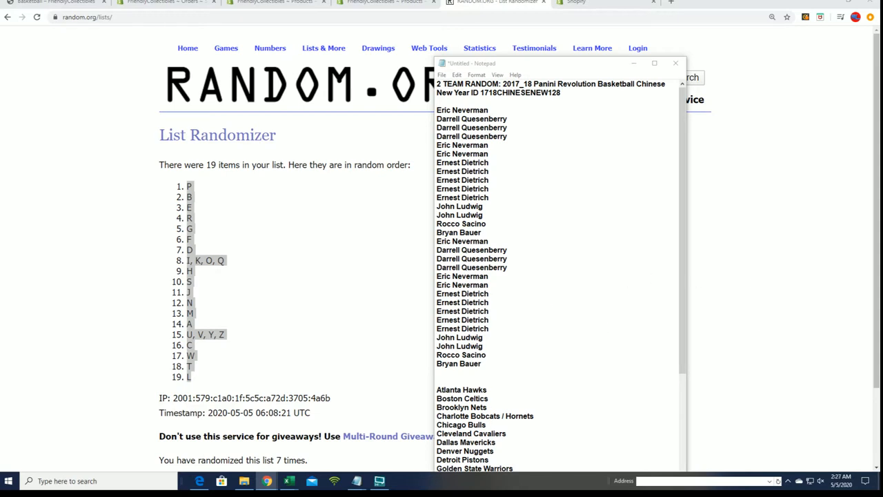
- Select the list of owner names in the Notepad notes for copying
left_click_drag(456, 205, 476, 364)
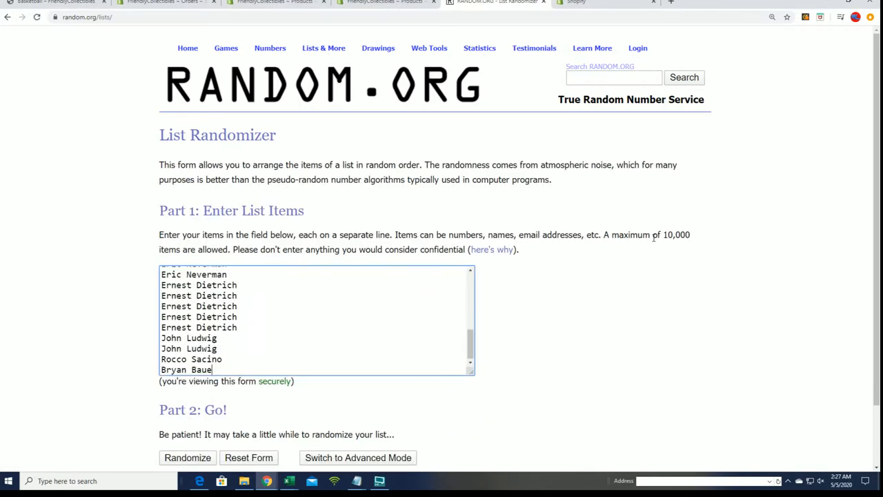
- Randomize the 30 owner names, then reshuffle the list several more times with Again!
scroll("down", 3)
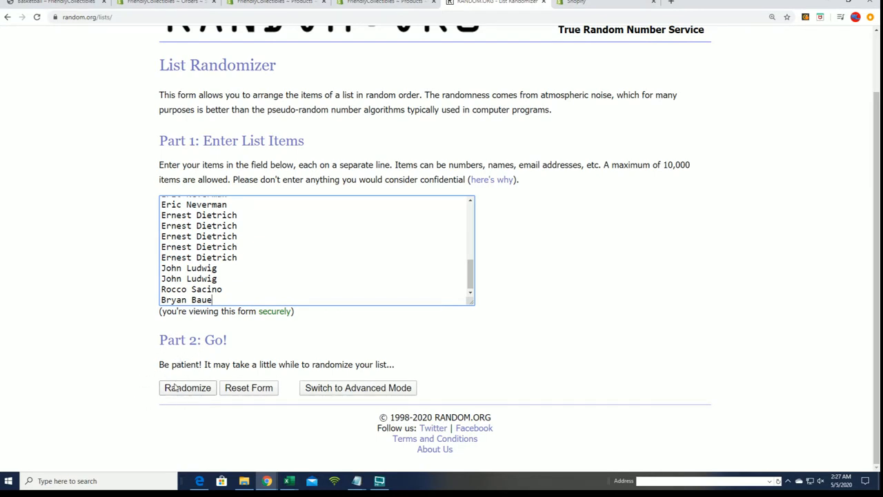
left_click(188, 386)
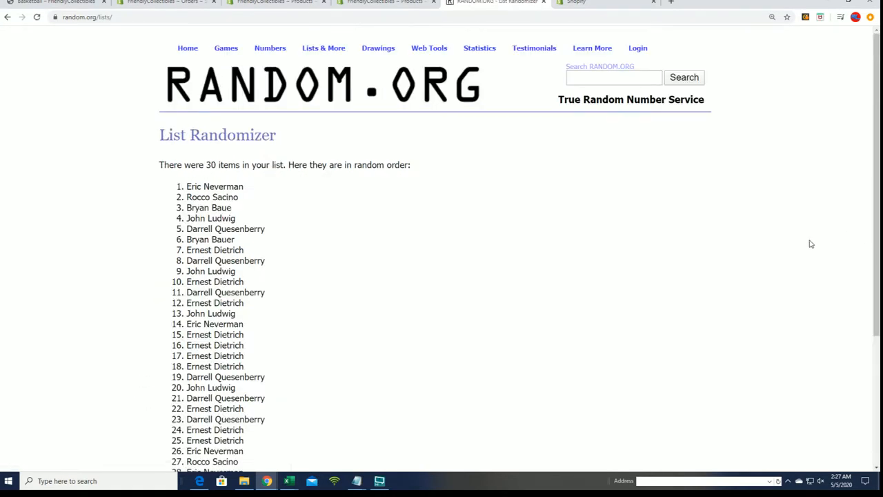
scroll("down", 3)
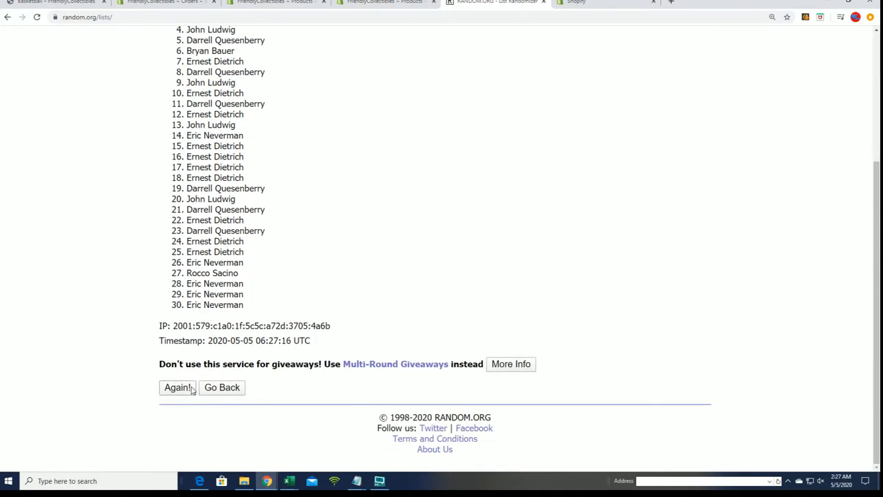
left_click(177, 386)
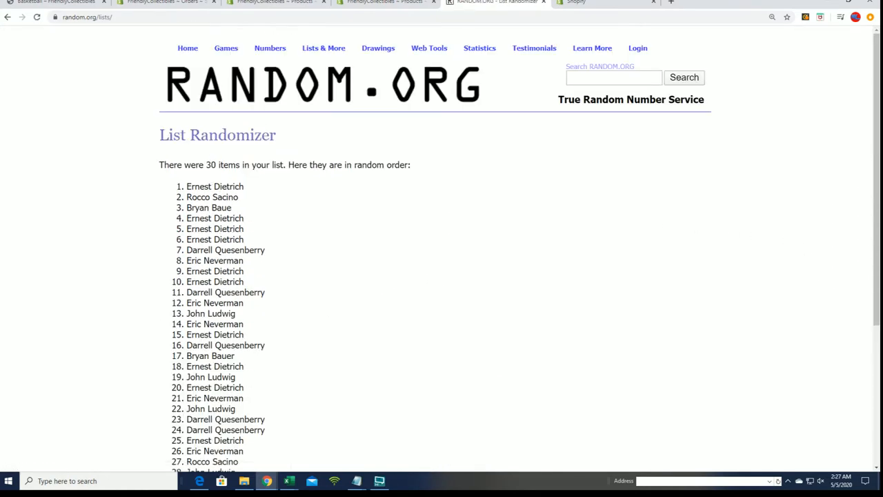
mouse_move(425, 341)
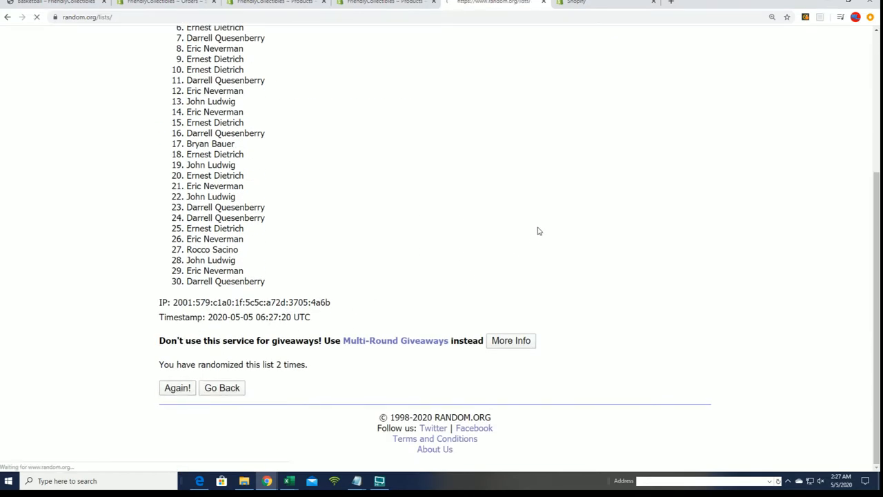
left_click(177, 386)
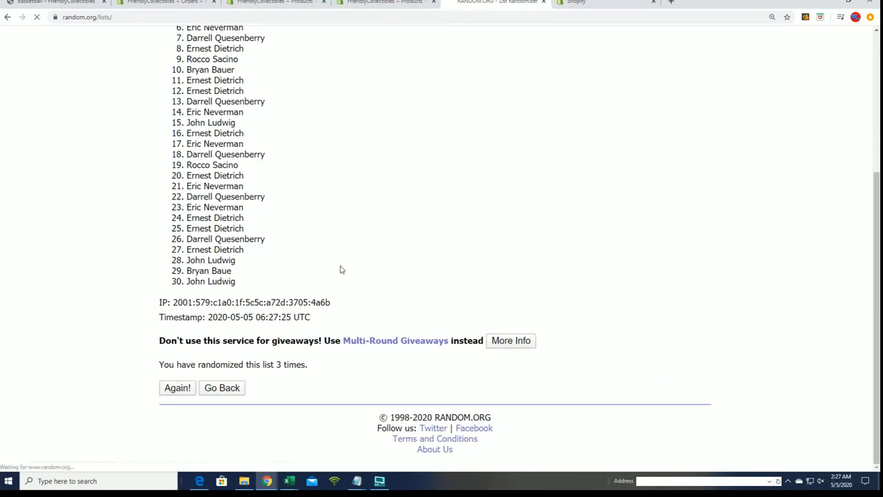
left_click(176, 387)
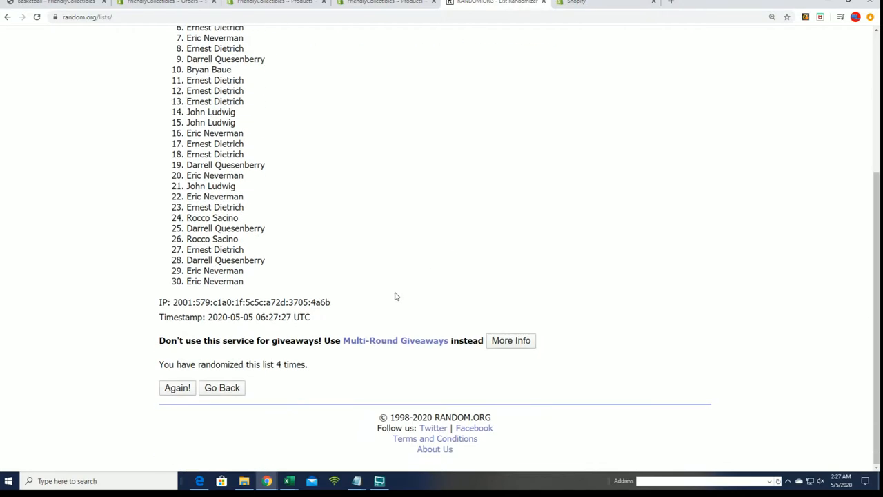
left_click(176, 386)
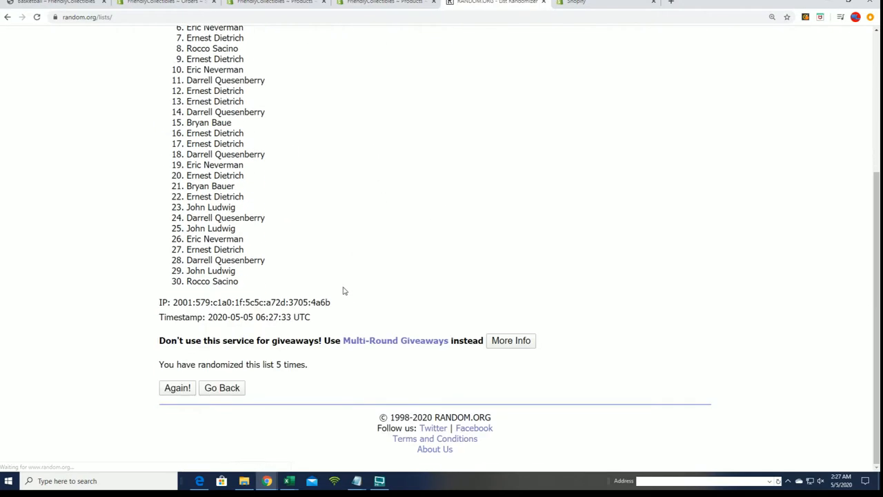
left_click(177, 386)
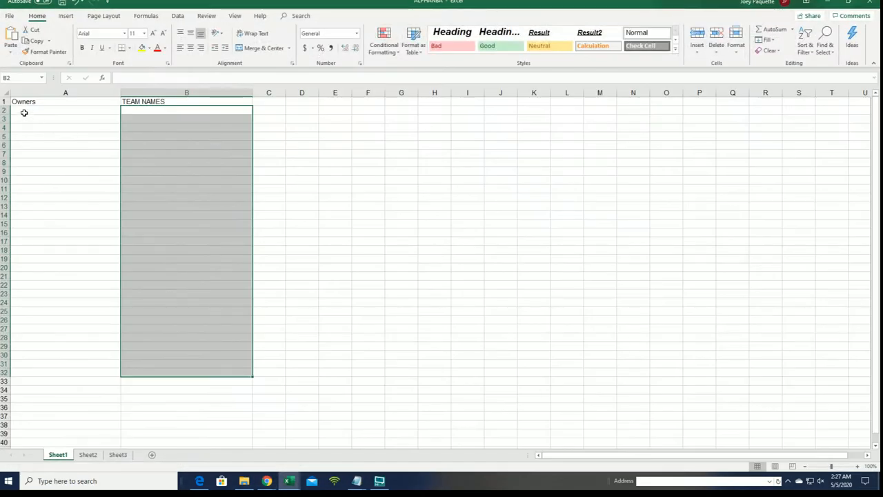
- Paste the shuffled owner names into A2 as plain text via Paste Special
right_click(24, 113)
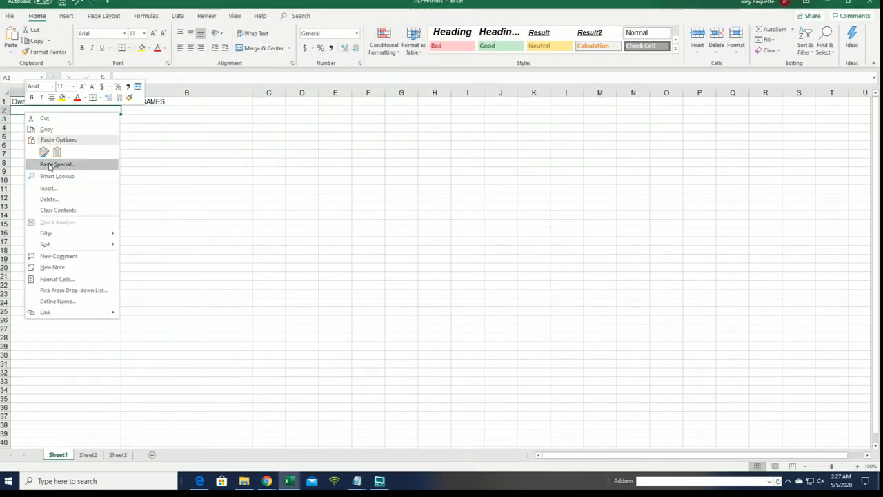
left_click(57, 165)
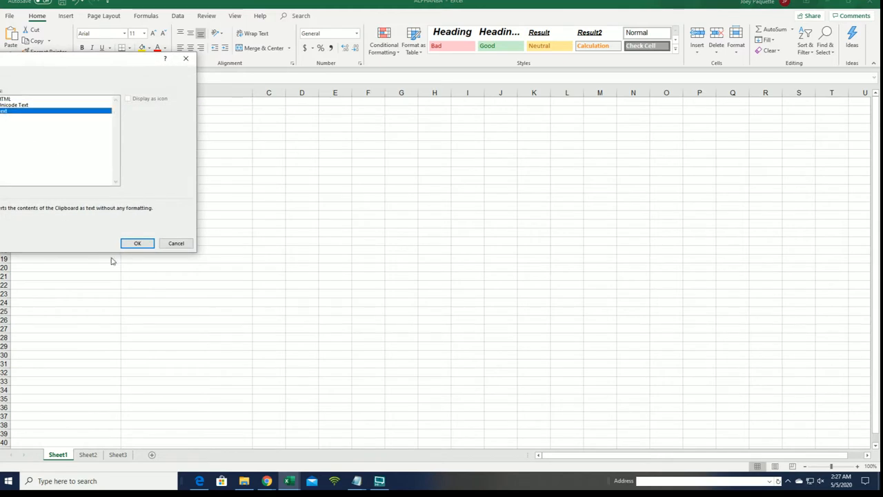
left_click(138, 243)
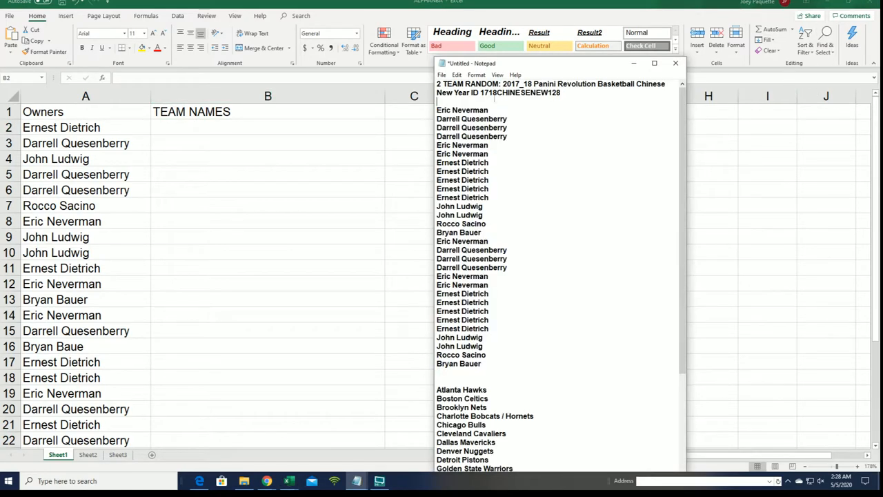
double_click(522, 92)
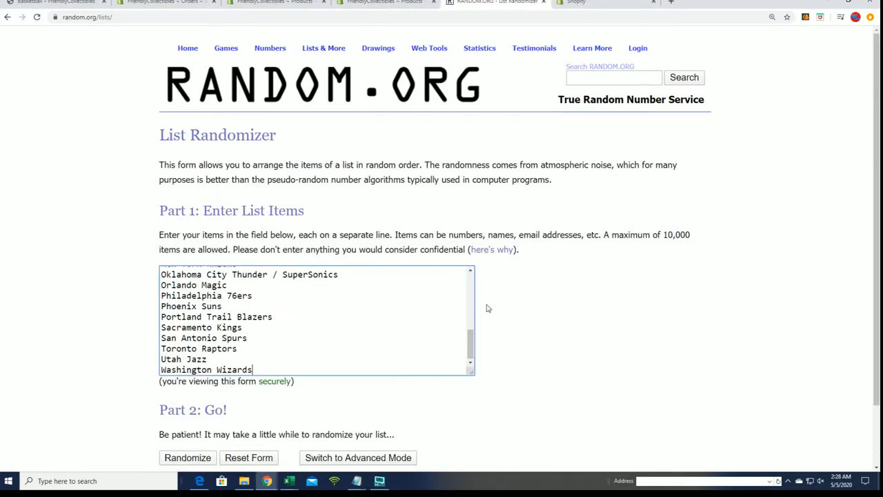
- Reshuffle the 30 NBA team names several more times with Again!
scroll("down", 3)
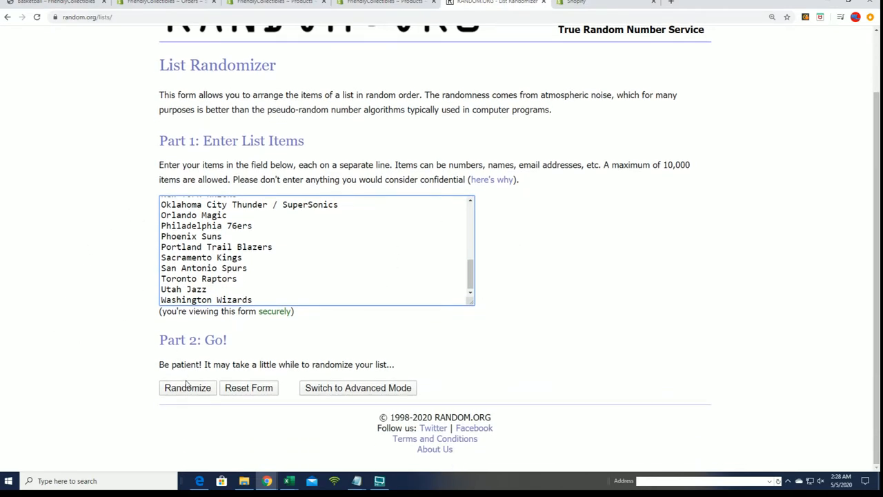
left_click(187, 386)
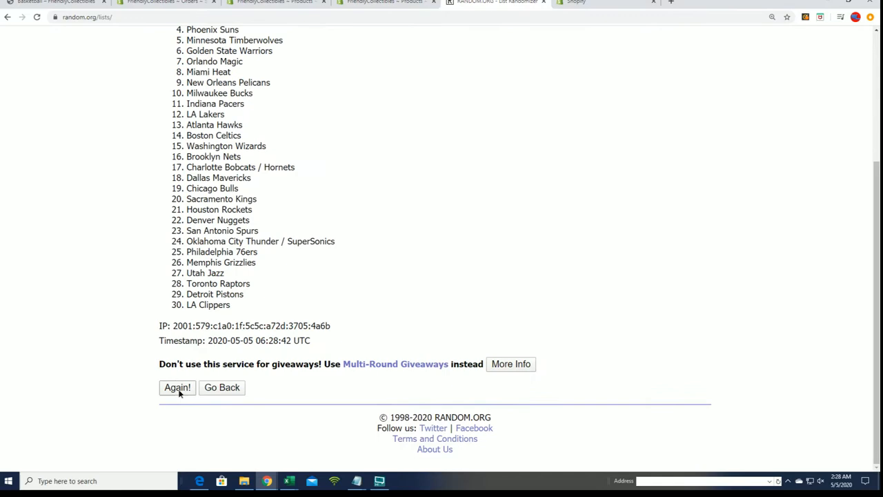
left_click(177, 386)
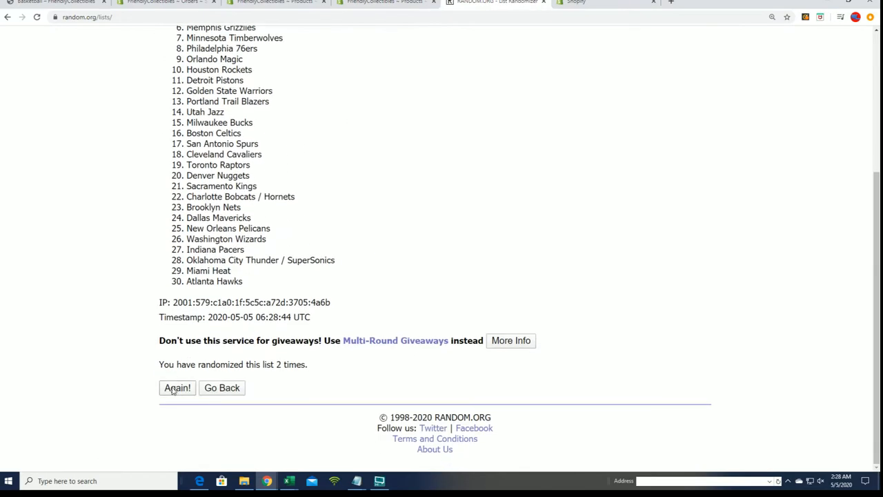
left_click(177, 387)
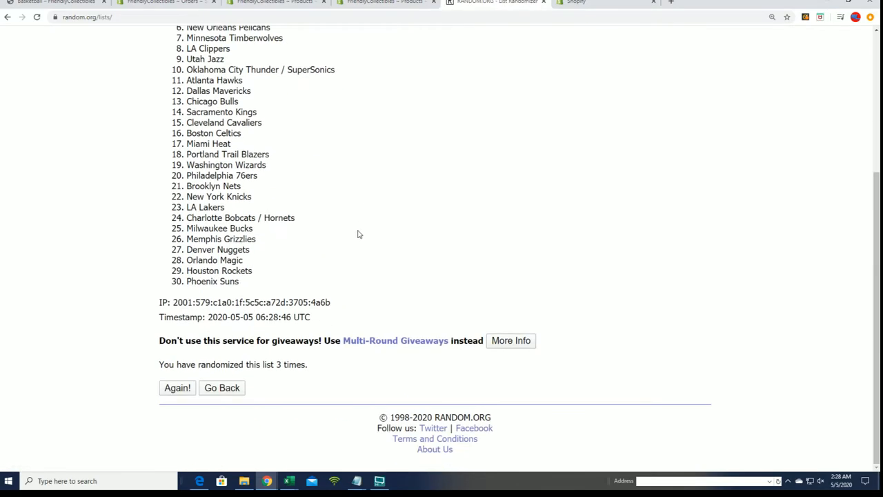
left_click(177, 386)
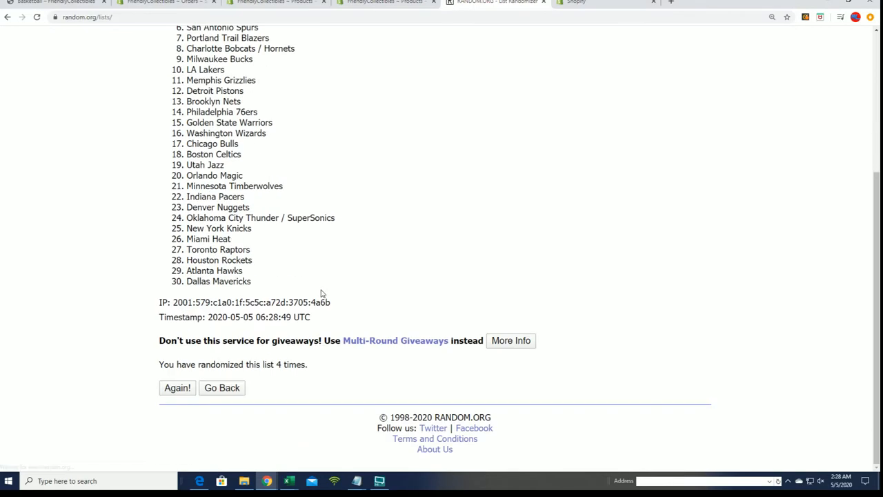
left_click(177, 386)
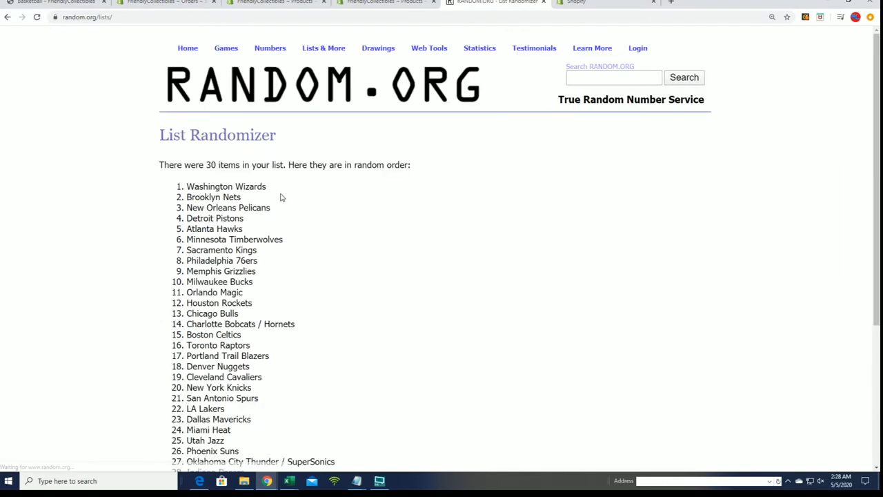
scroll("down", 3)
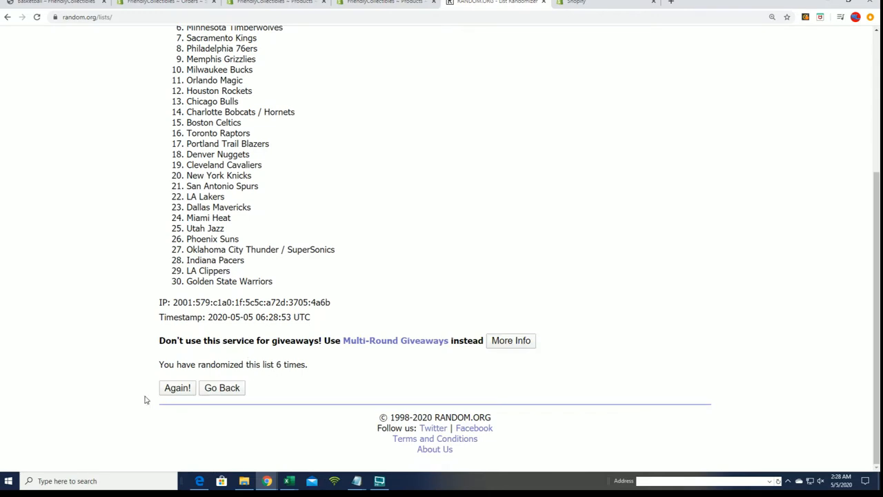
left_click(176, 386)
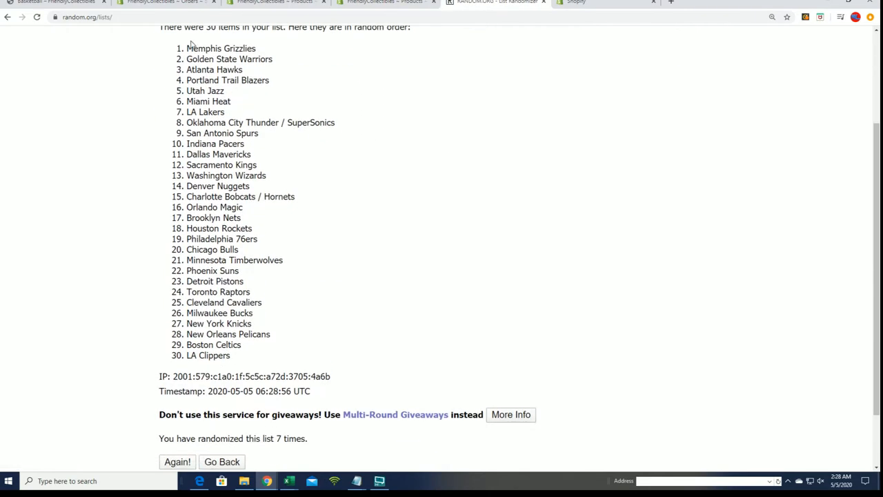
- Select all 30 randomized team names and move to the first cell under TEAM NAMES
left_click_drag(187, 48, 232, 356)
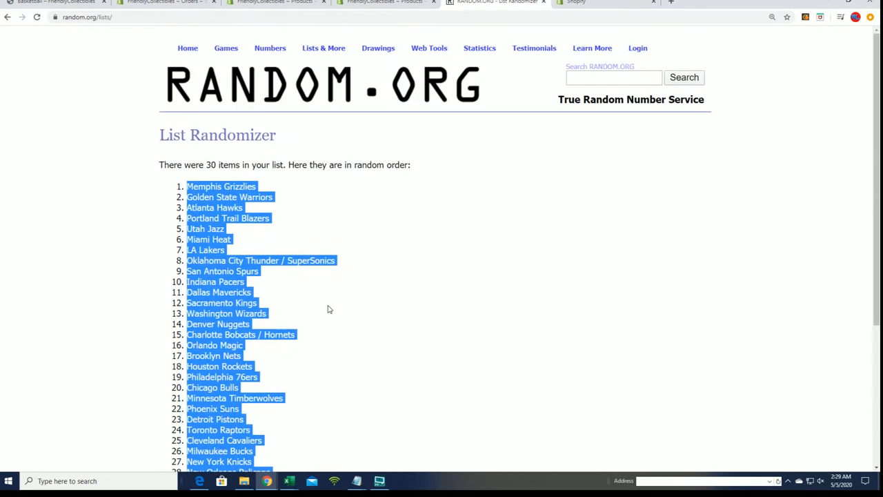
scroll("down", 3)
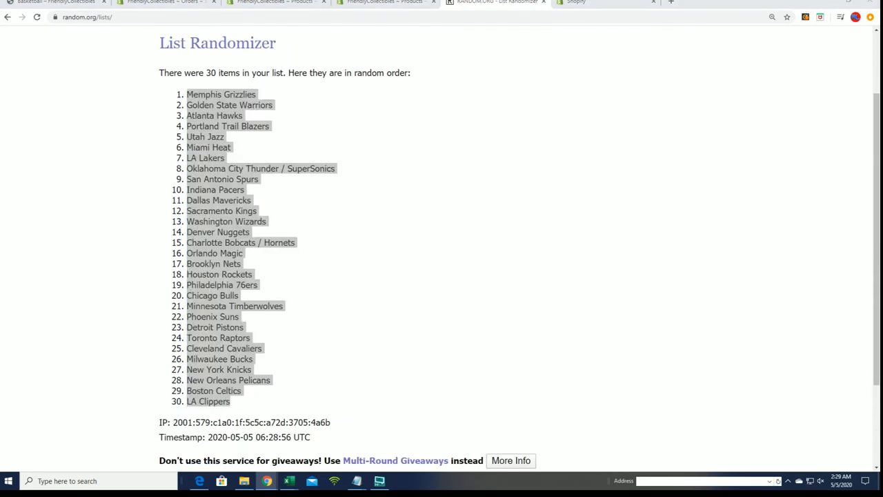
left_click(288, 480)
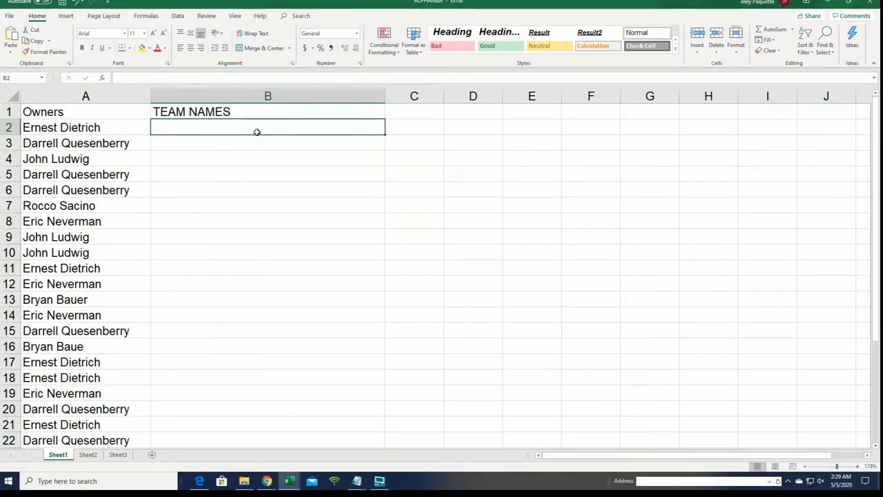
- Paste the shuffled team names into B2 as plain text via Paste Special
right_click(267, 127)
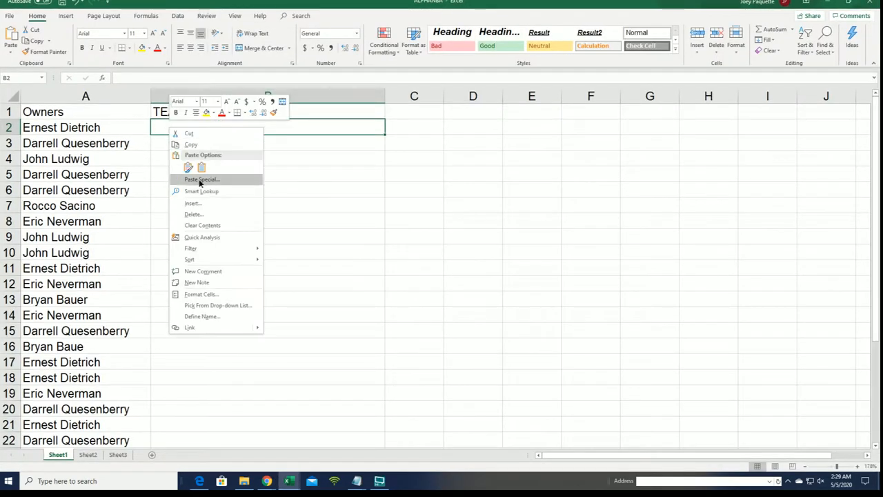
left_click(202, 179)
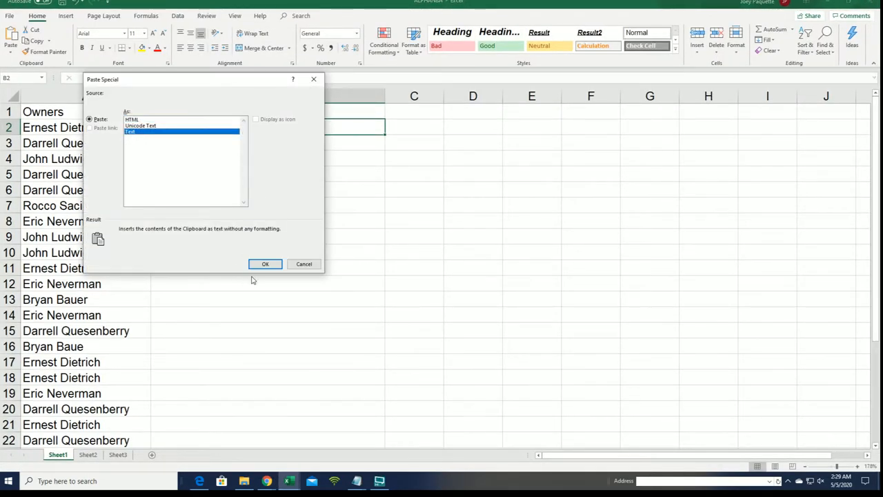
left_click(265, 264)
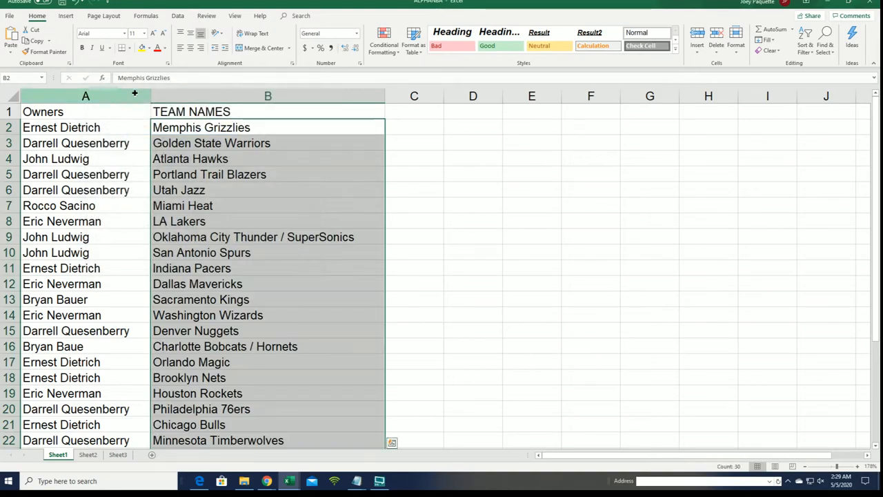
- Autofit the sheet's columns, then start sorting the team names with Sort & Filter
left_click(86, 111)
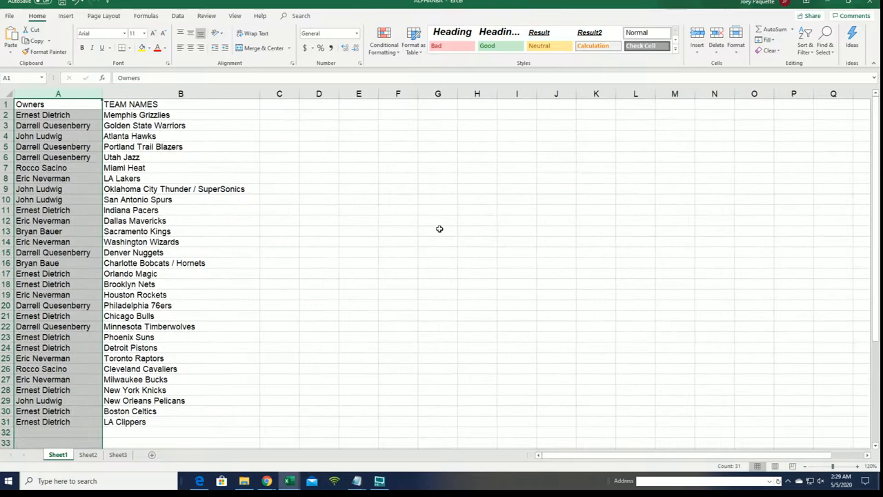
left_click(181, 115)
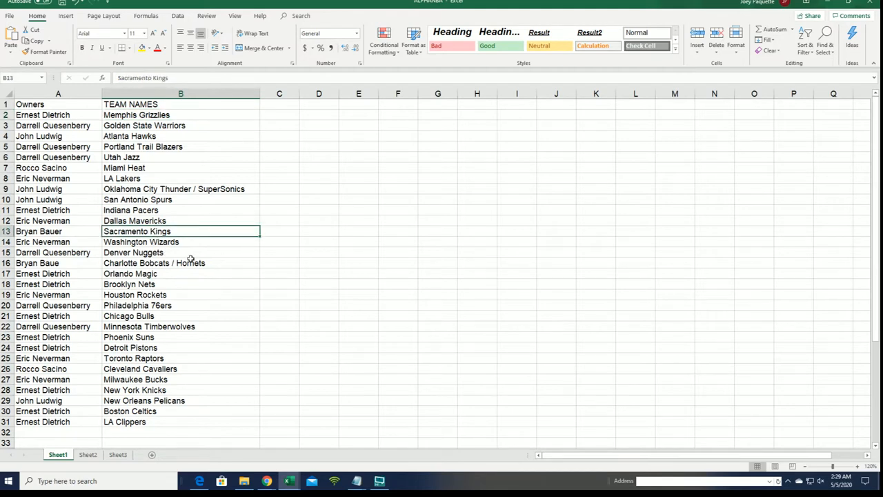
mouse_move(139, 246)
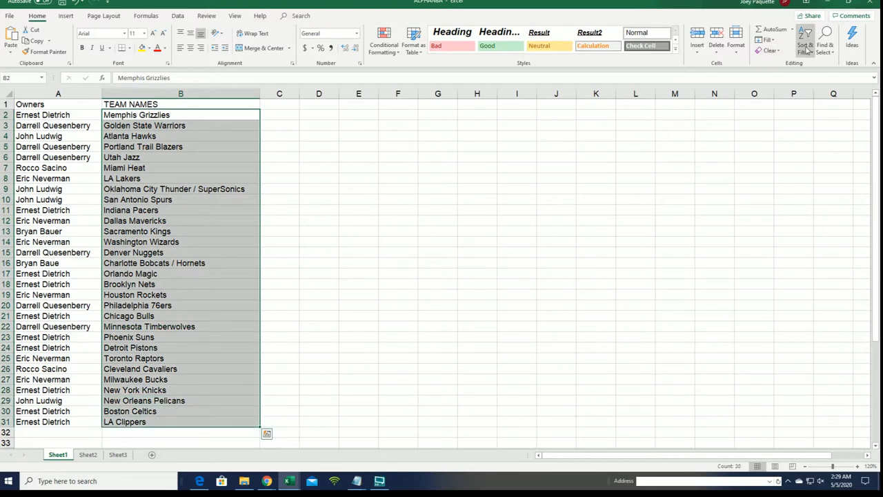
left_click(806, 39)
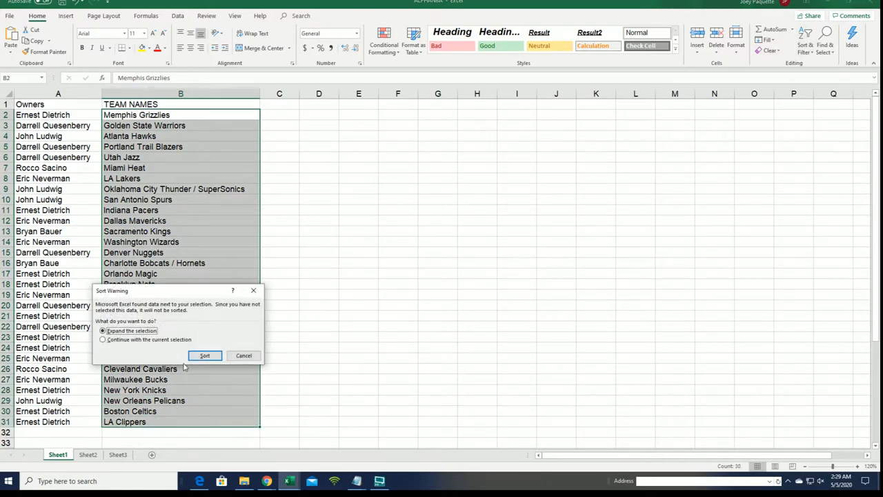